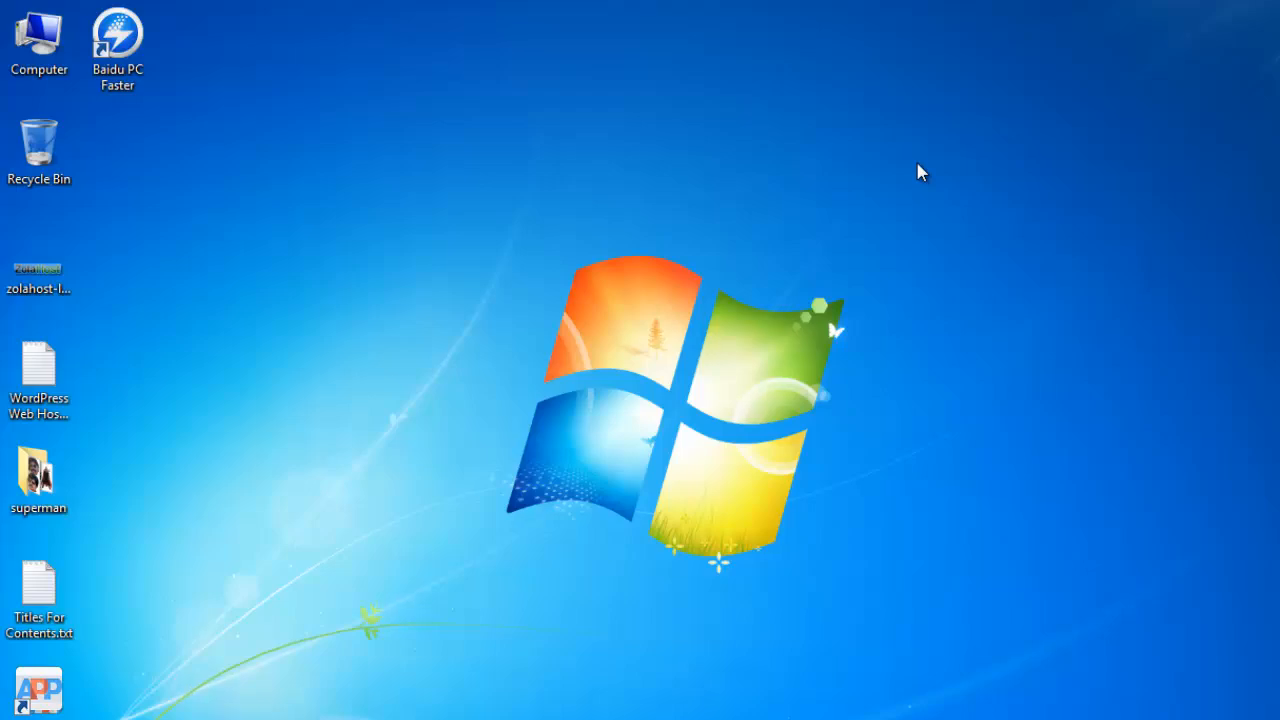
Step: Launch Baidu PC Faster from its desktop shortcut to reach the PC status home screen
left_click(116, 44)
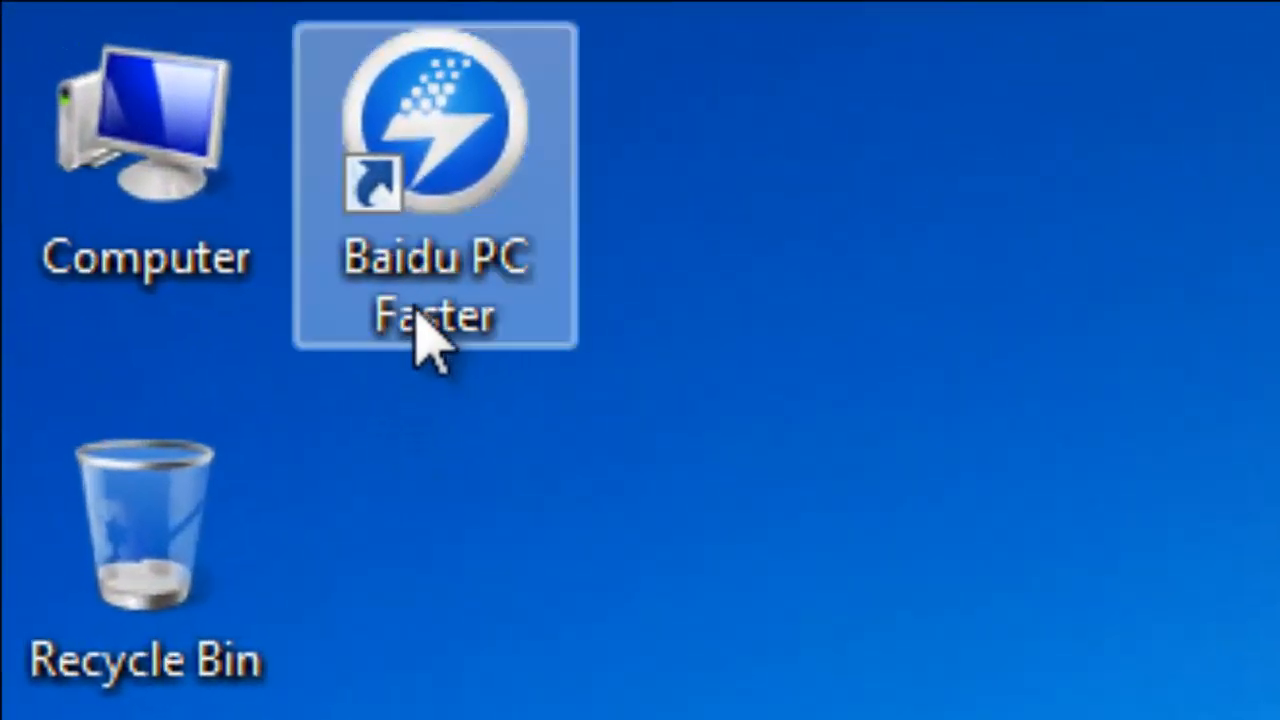
mouse_move(500, 390)
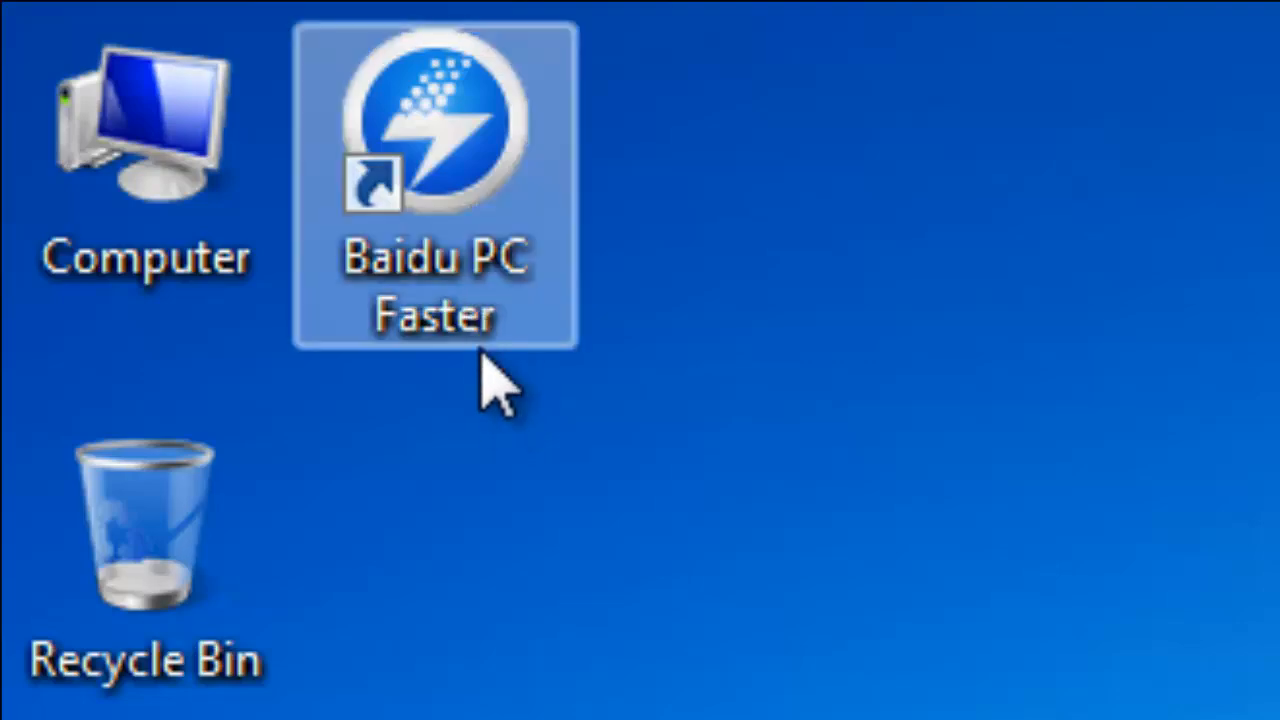
mouse_move(490, 376)
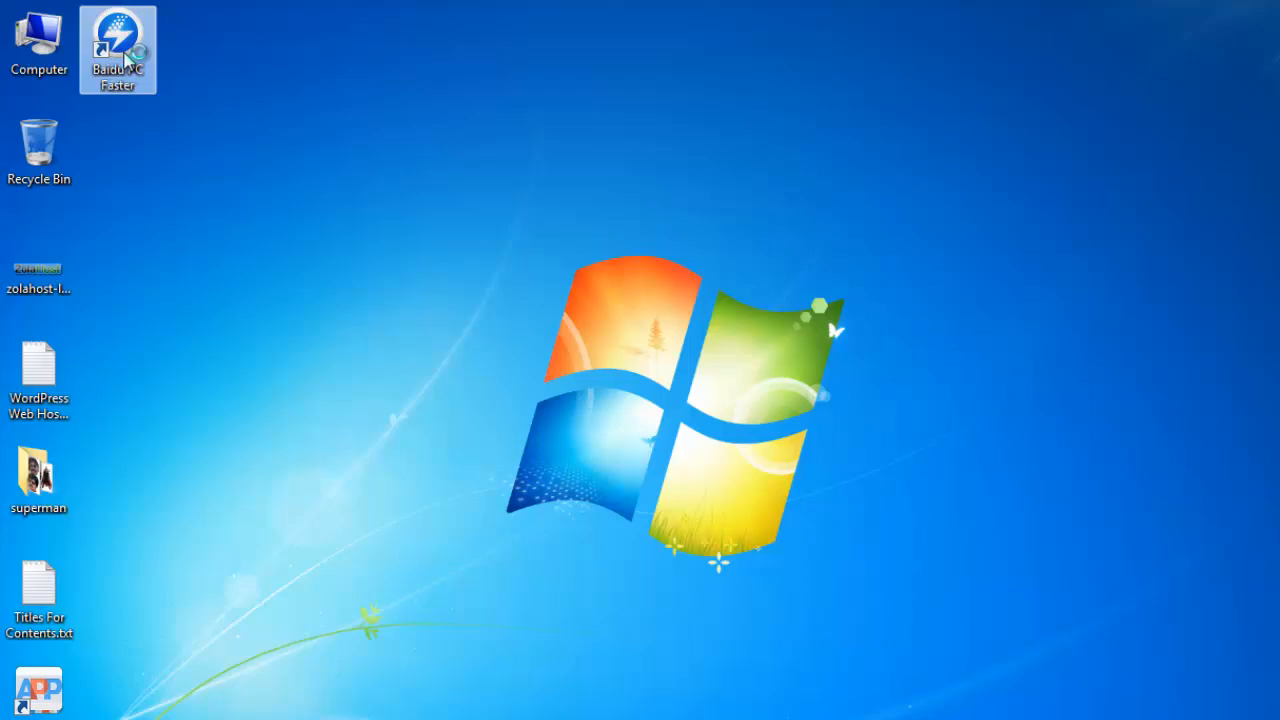
double_click(116, 48)
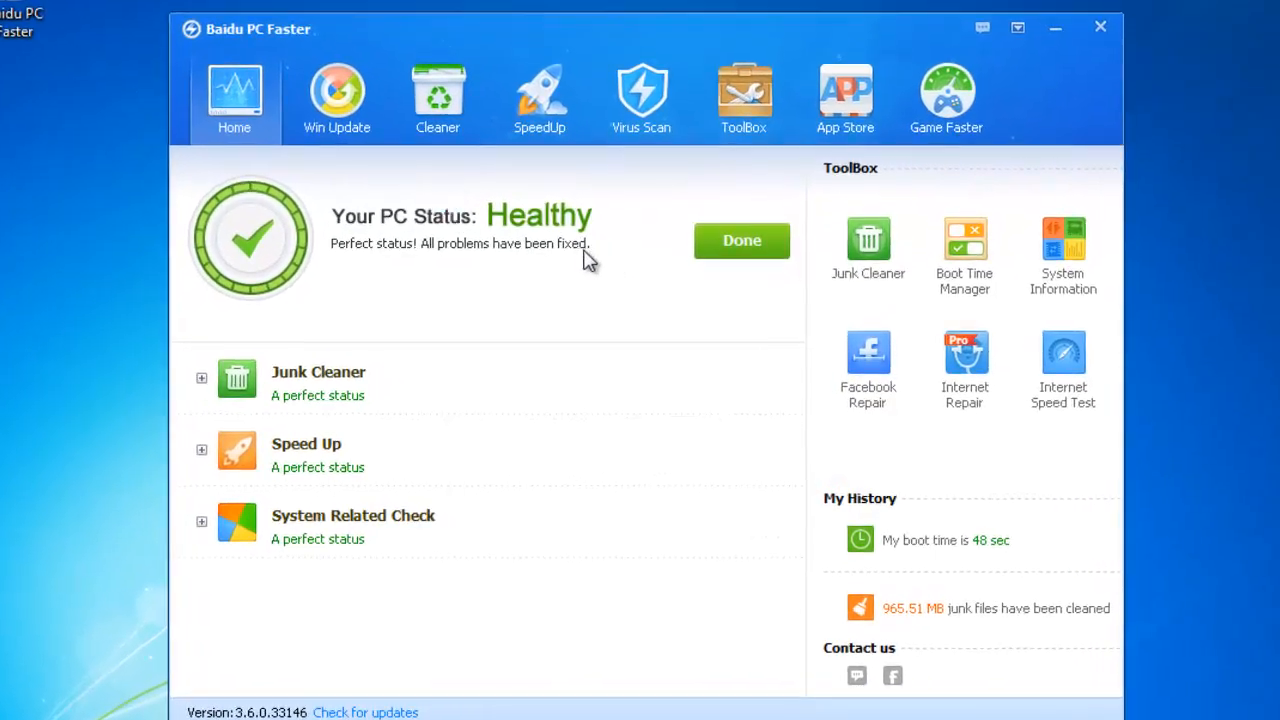
mouse_move(258, 120)
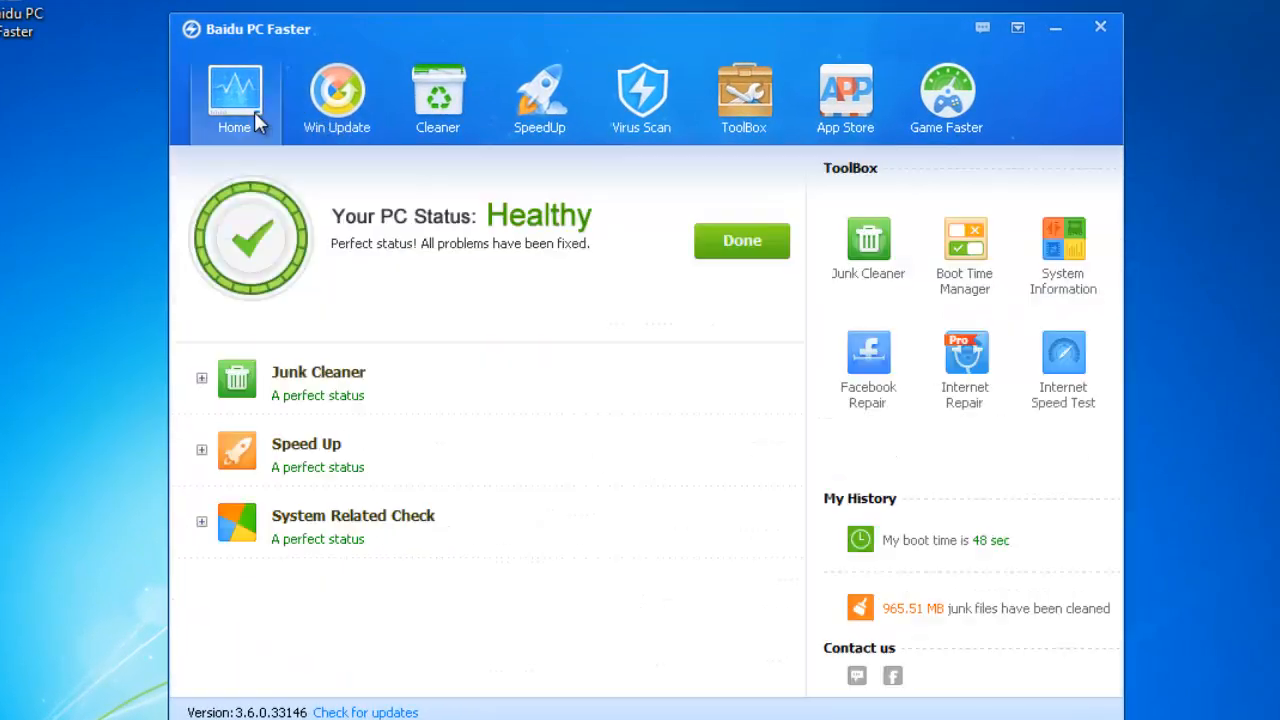
mouse_move(740, 250)
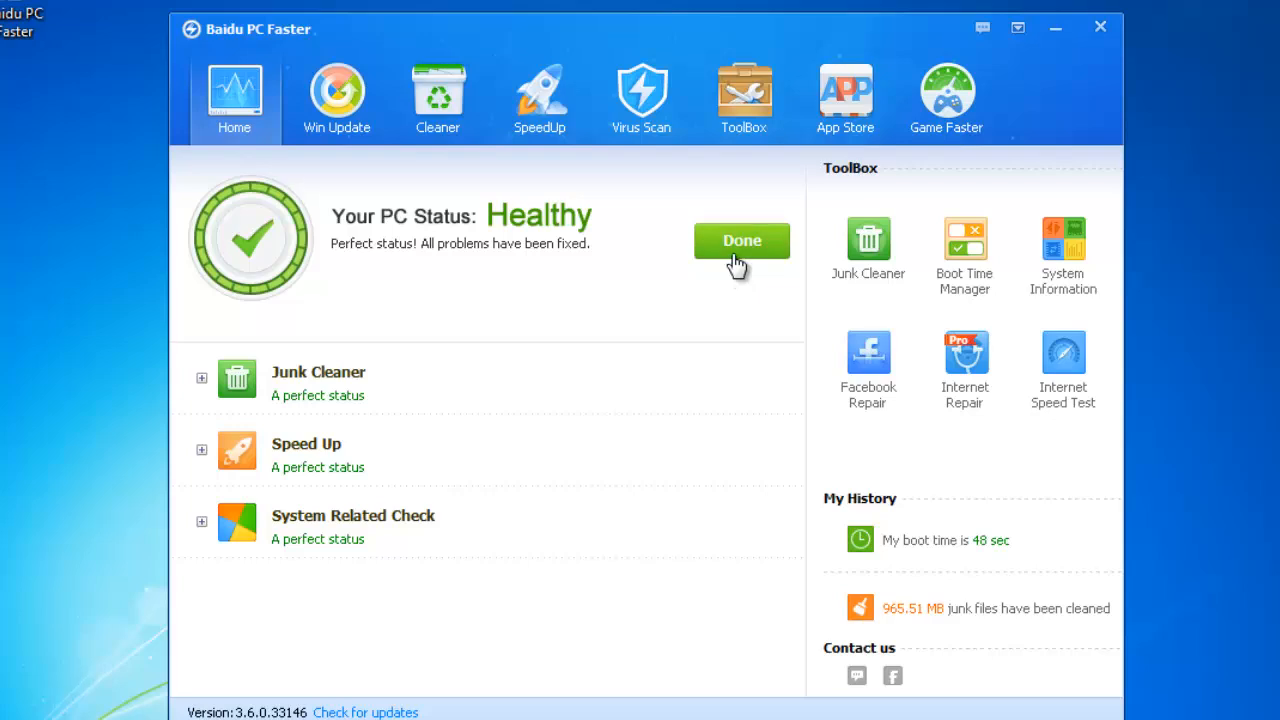
mouse_move(604, 252)
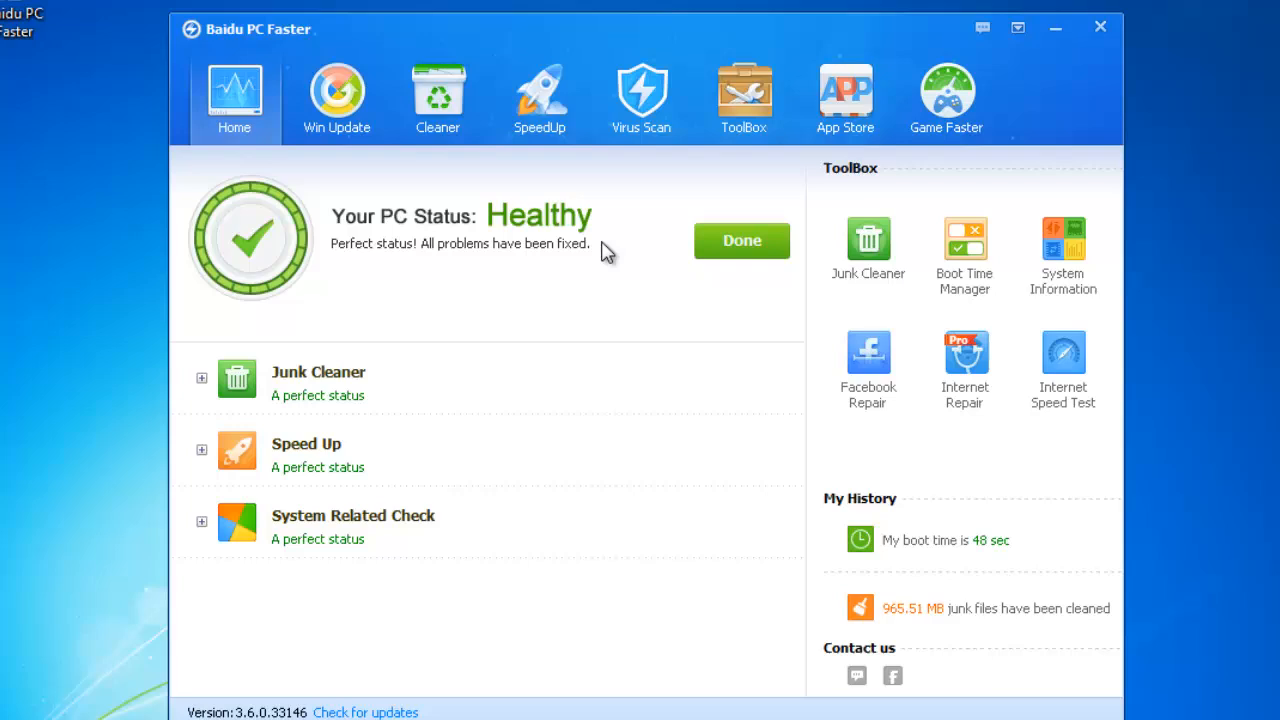
mouse_move(716, 256)
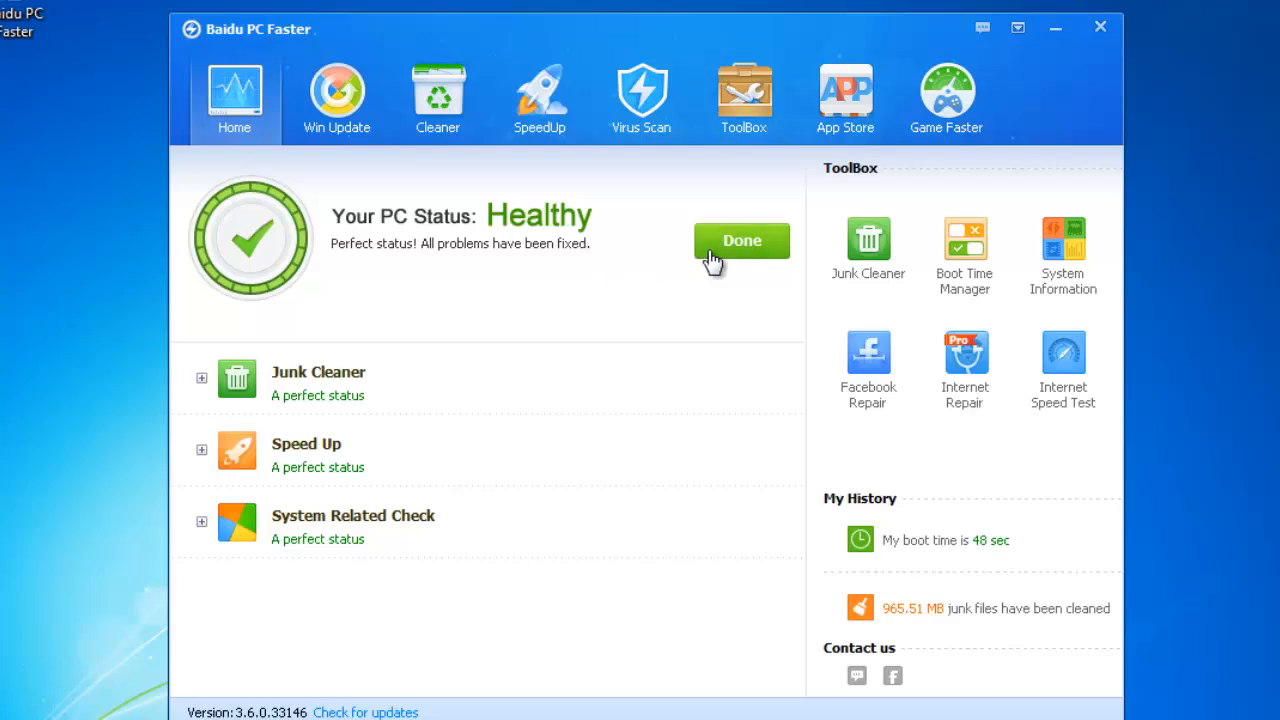
mouse_move(758, 250)
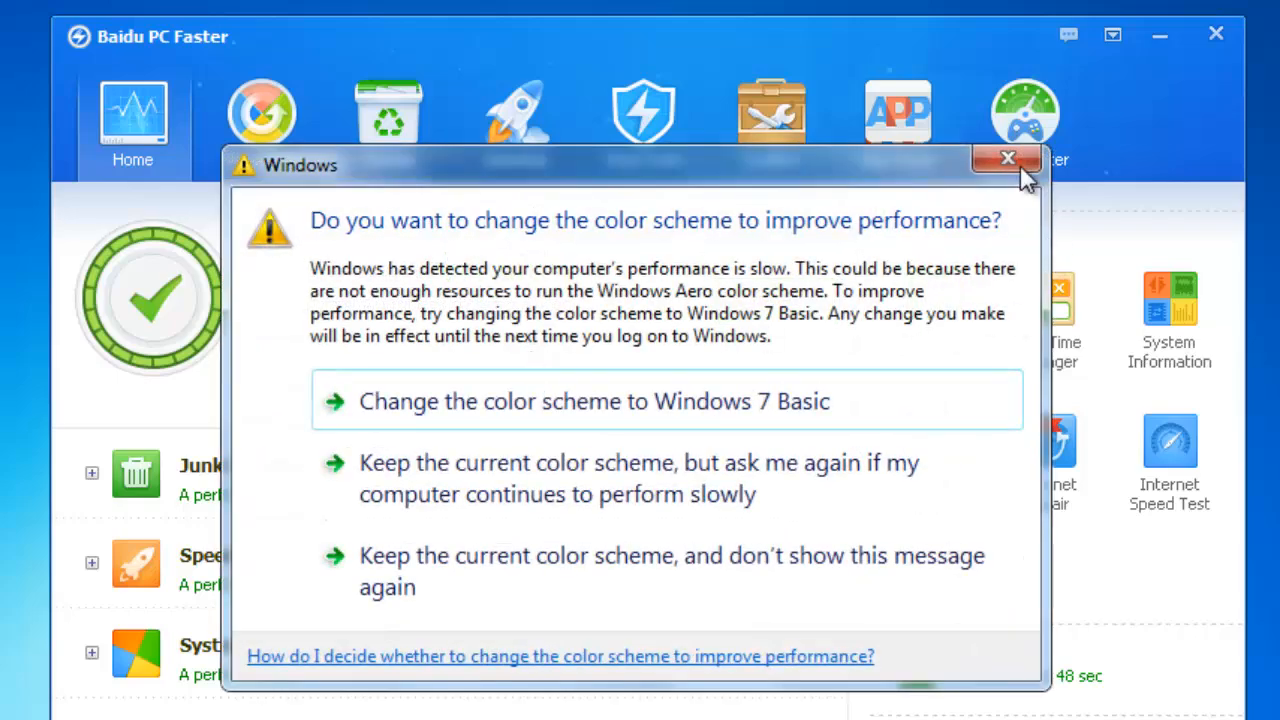
left_click(1008, 158)
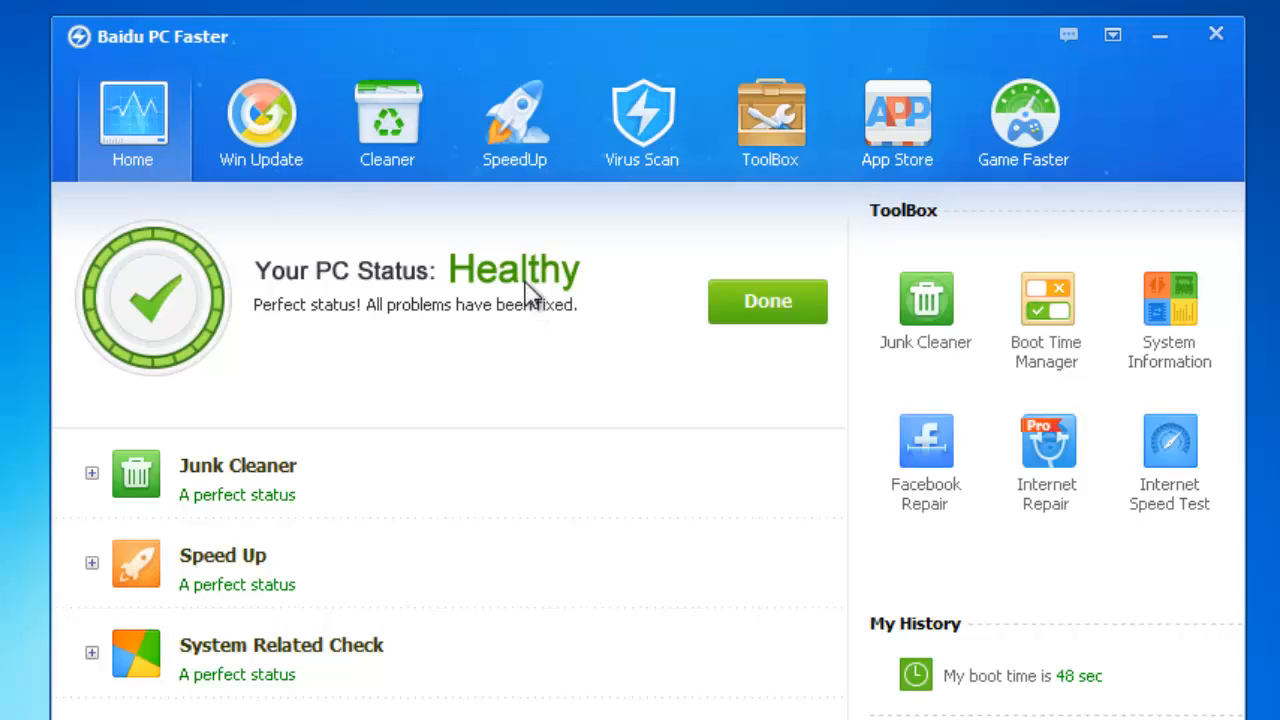